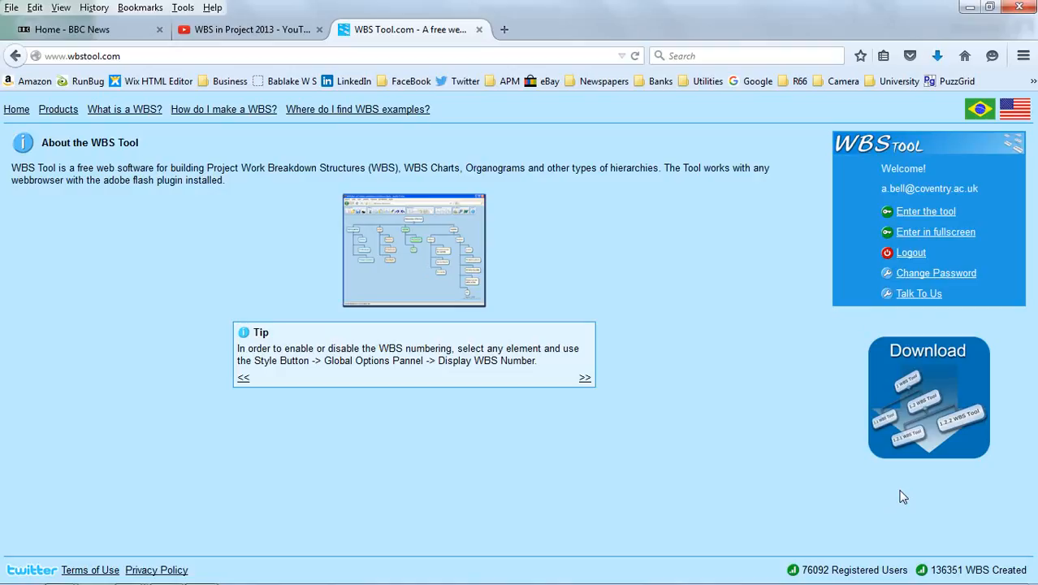
{"action": "mouse_move", "coordinate": [412, 289]}
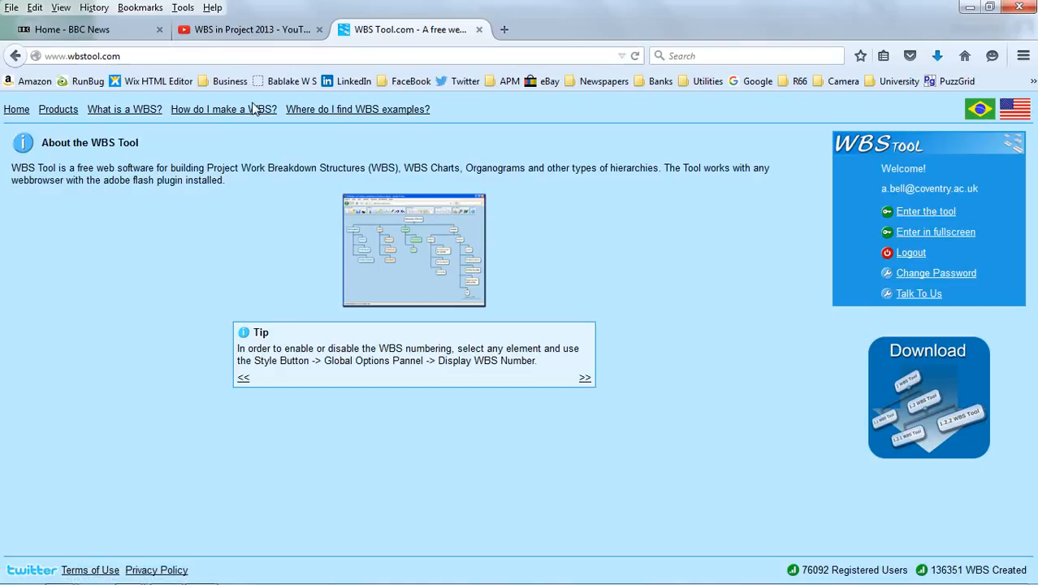
{"action": "mouse_move", "coordinate": [926, 211]}
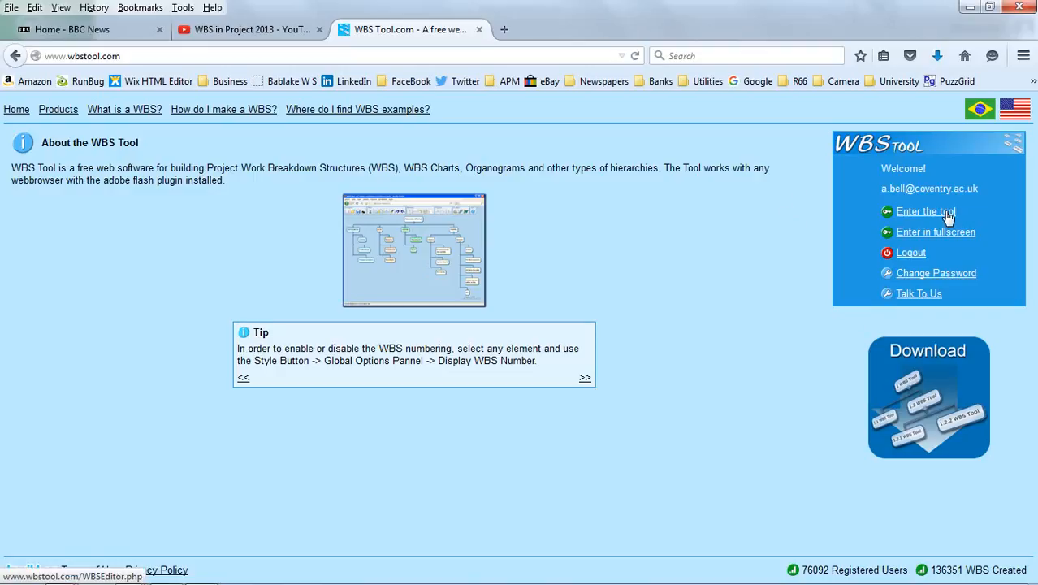
Enter the WBS editor and choose the saved New Hangar document from Private Documents
{"action": "left_click", "coordinate": [925, 211]}
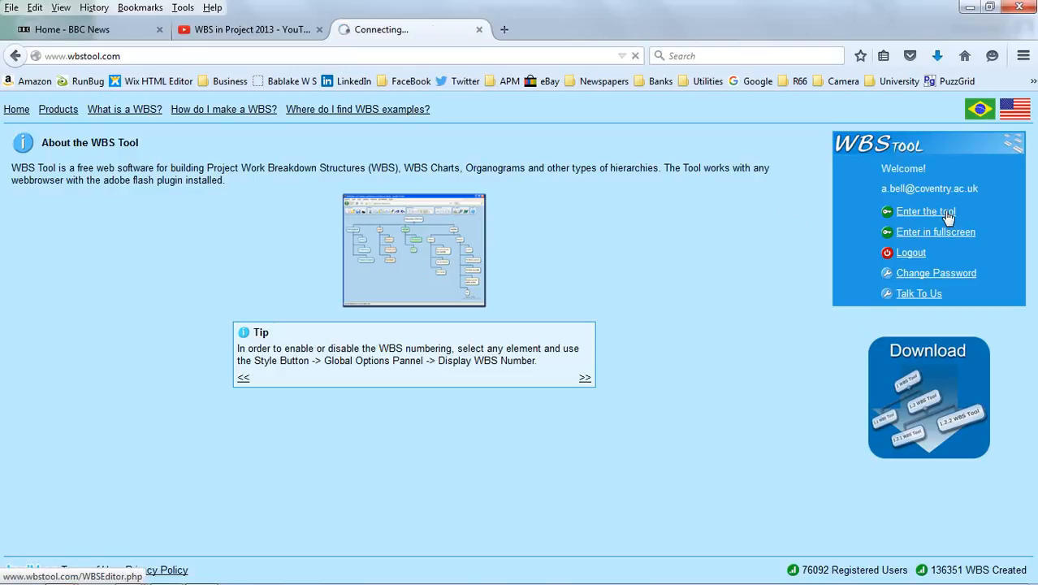
{"action": "left_click", "coordinate": [925, 211]}
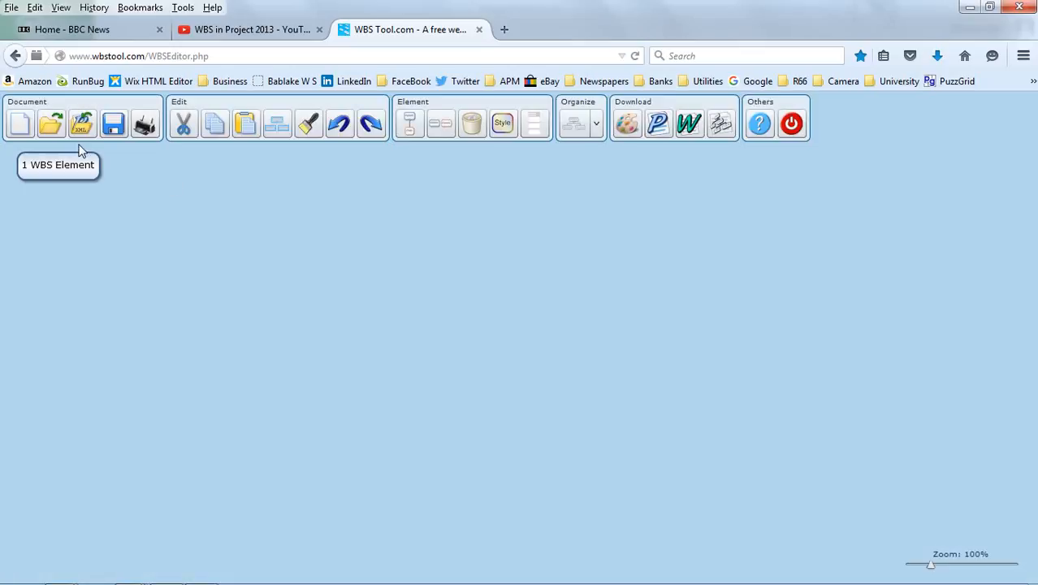
{"action": "left_click", "coordinate": [51, 123]}
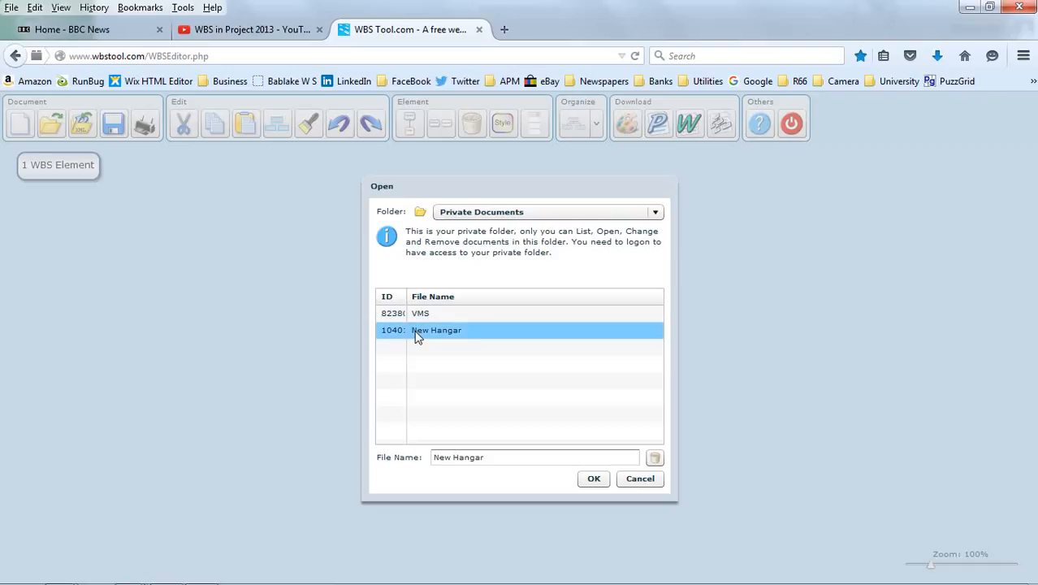
{"action": "left_click", "coordinate": [595, 478]}
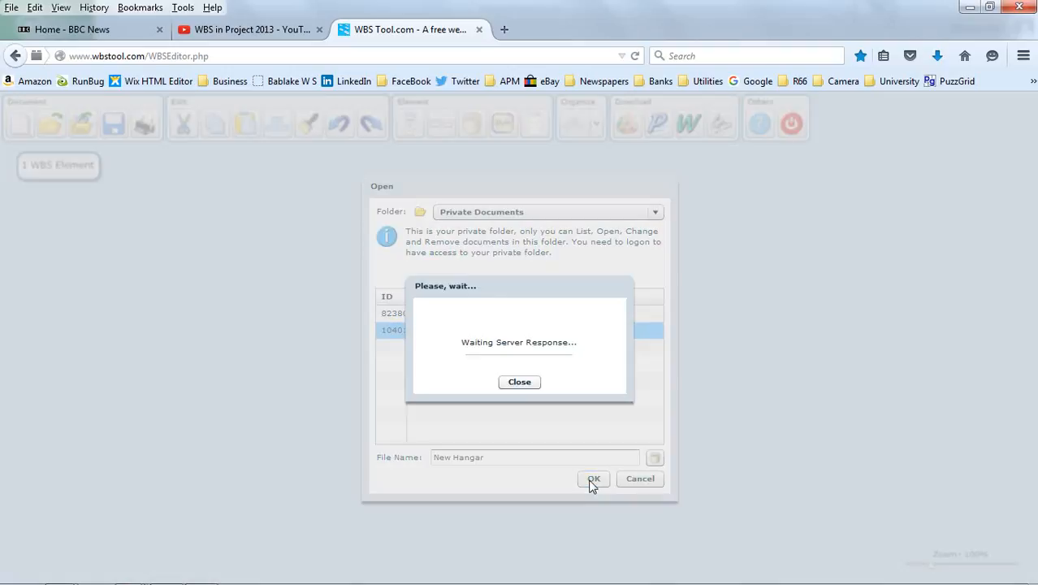
Confirm opening so the New Hangar Project breakdown loads in the editor
{"action": "left_click", "coordinate": [594, 478]}
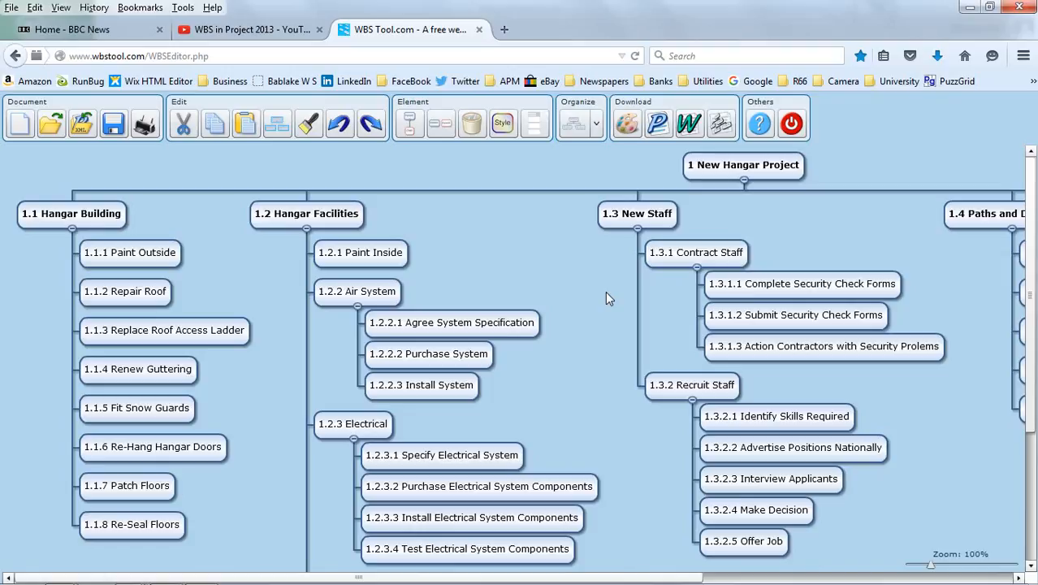
{"action": "mouse_move", "coordinate": [713, 187]}
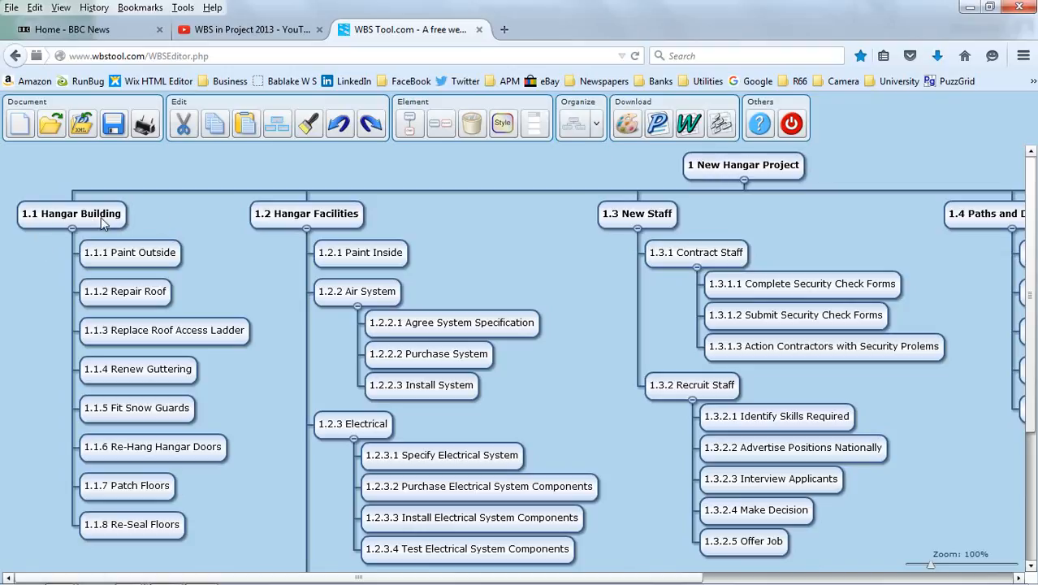
{"action": "mouse_move", "coordinate": [284, 208]}
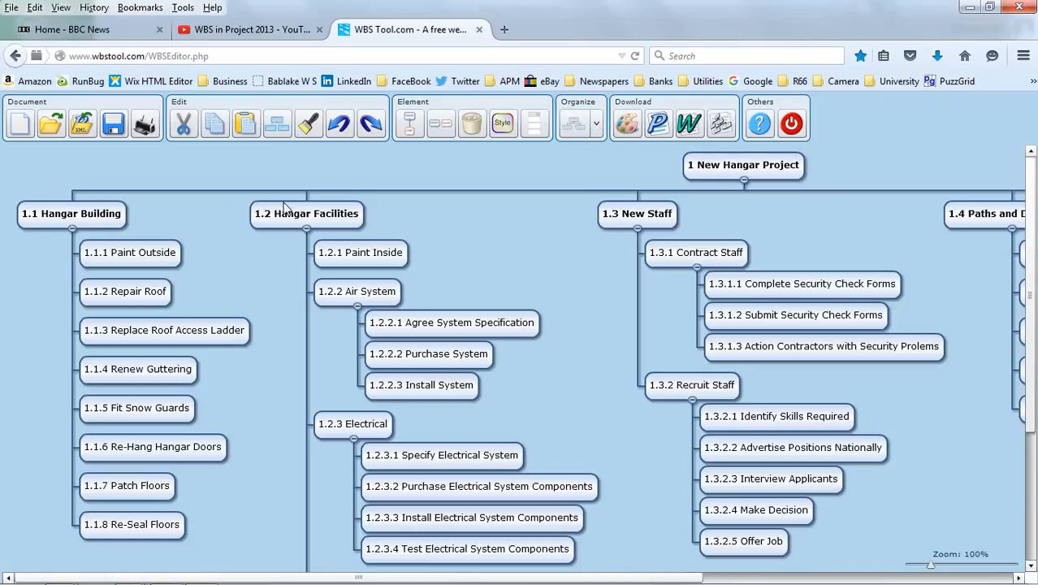
{"action": "mouse_move", "coordinate": [650, 224]}
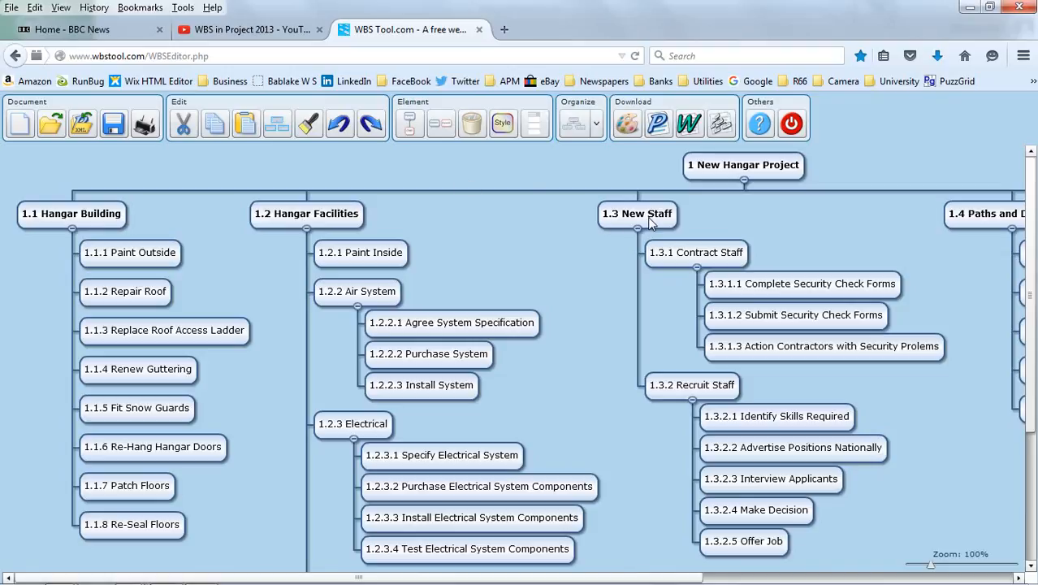
{"action": "mouse_move", "coordinate": [677, 575]}
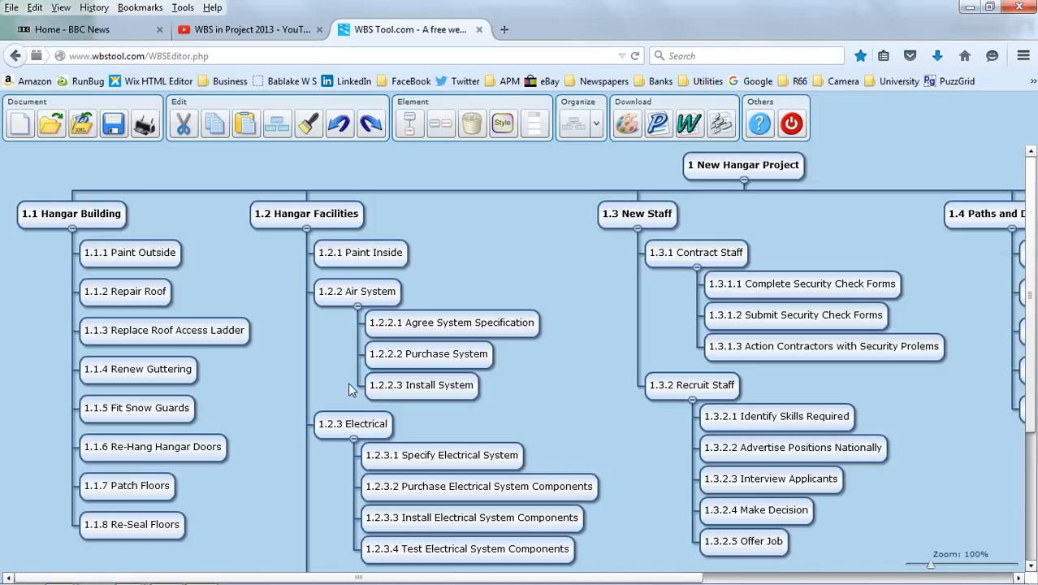
{"action": "mouse_move", "coordinate": [286, 224]}
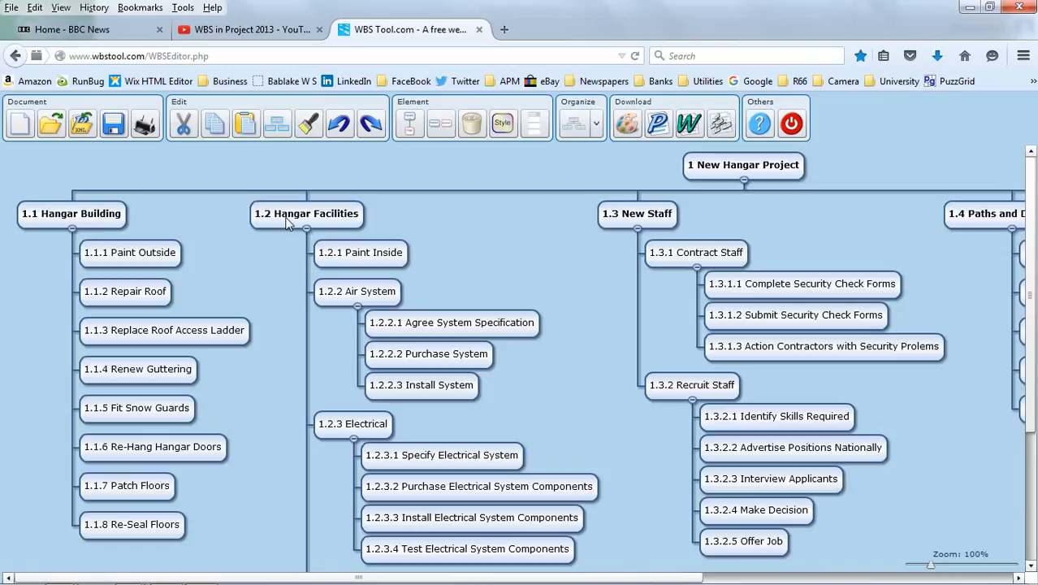
{"action": "mouse_move", "coordinate": [302, 226]}
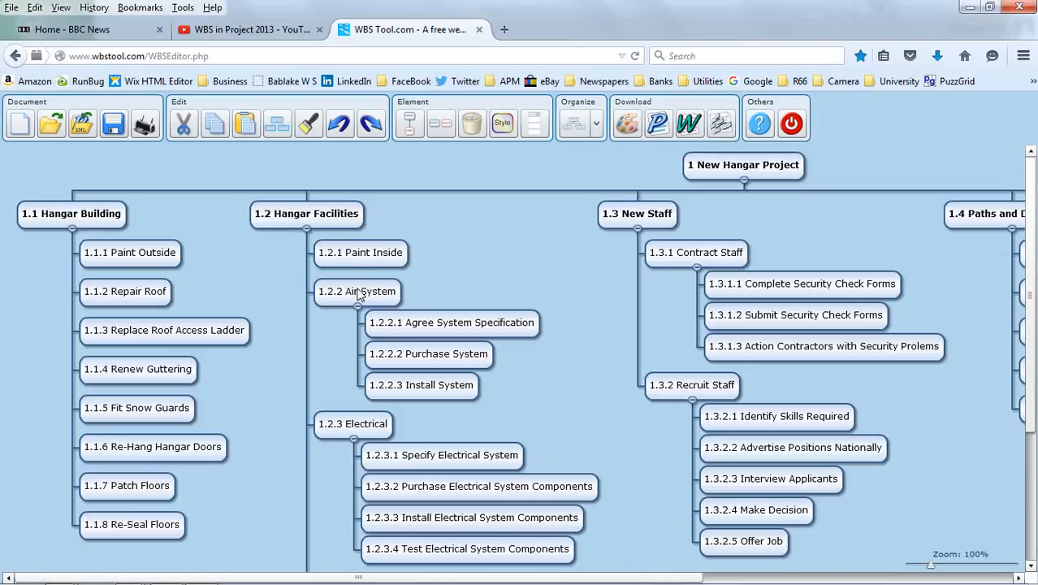
{"action": "mouse_move", "coordinate": [473, 252]}
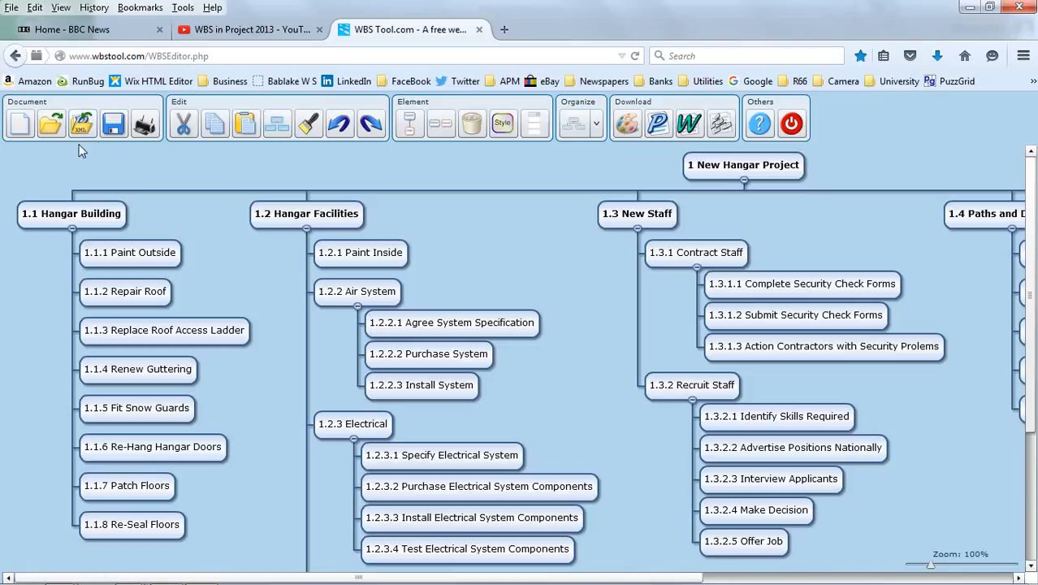
{"action": "mouse_move", "coordinate": [295, 99]}
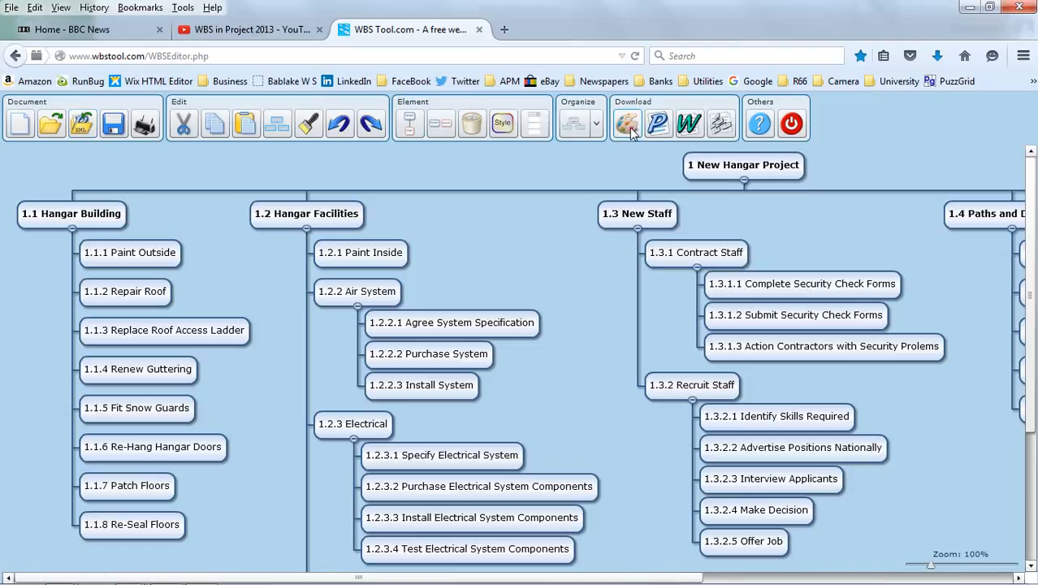
{"action": "mouse_move", "coordinate": [627, 123]}
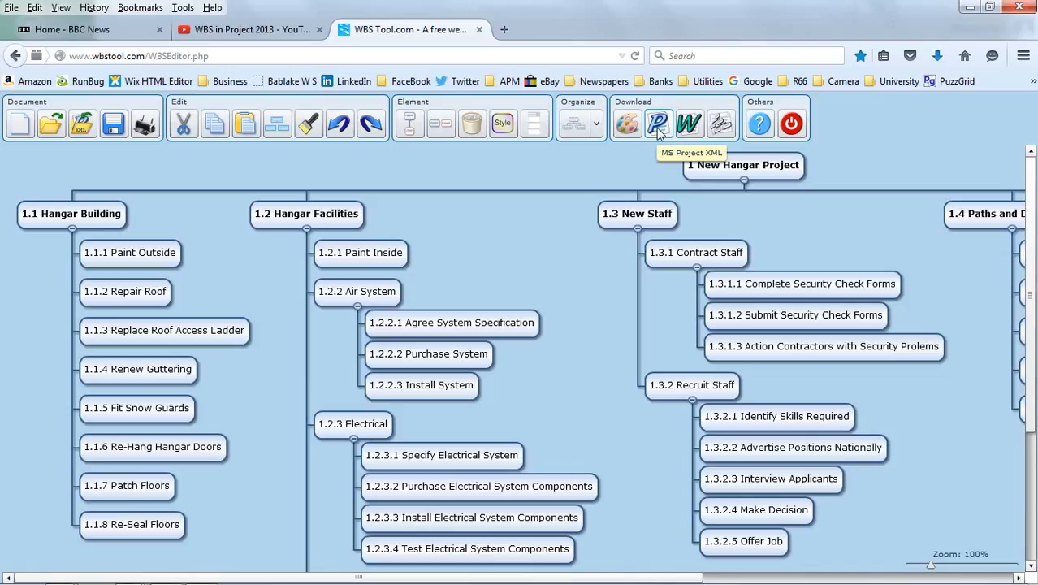
{"action": "mouse_move", "coordinate": [689, 123]}
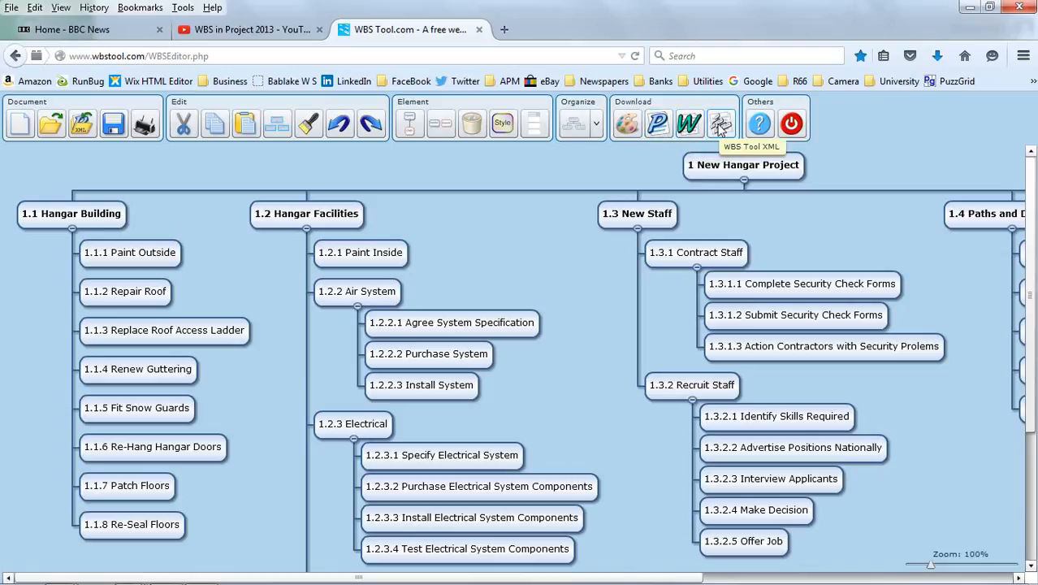
{"action": "mouse_move", "coordinate": [658, 124]}
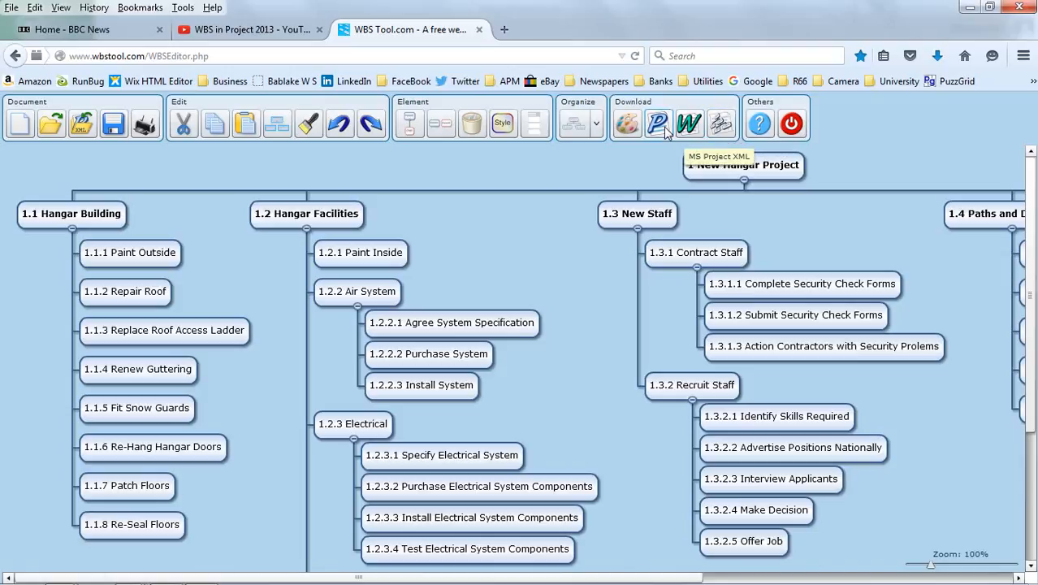
Download the WBS as MS Project XML and save the file to the Desktop
{"action": "left_click", "coordinate": [658, 124]}
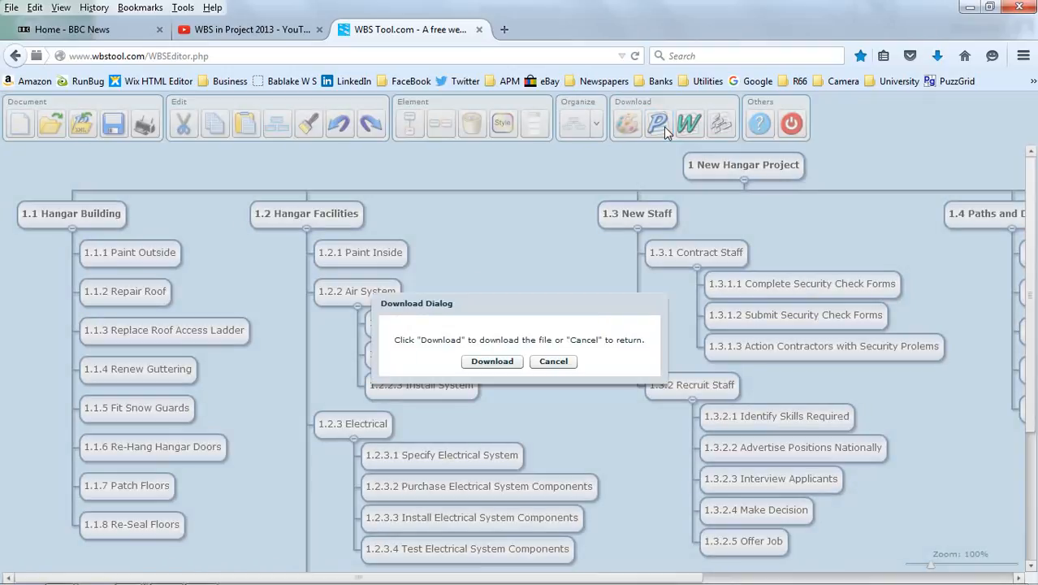
{"action": "mouse_move", "coordinate": [536, 269]}
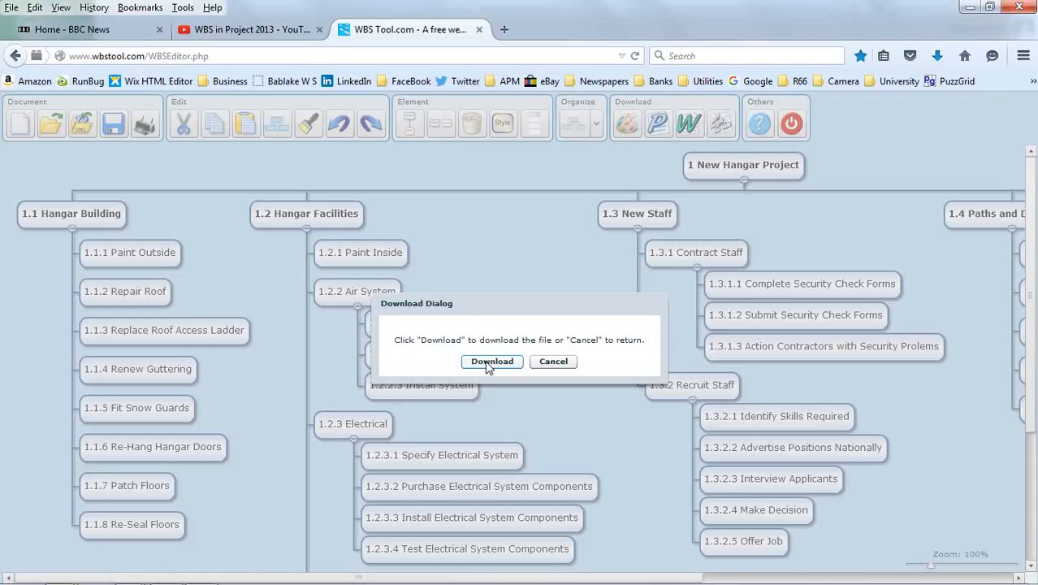
{"action": "left_click", "coordinate": [490, 361]}
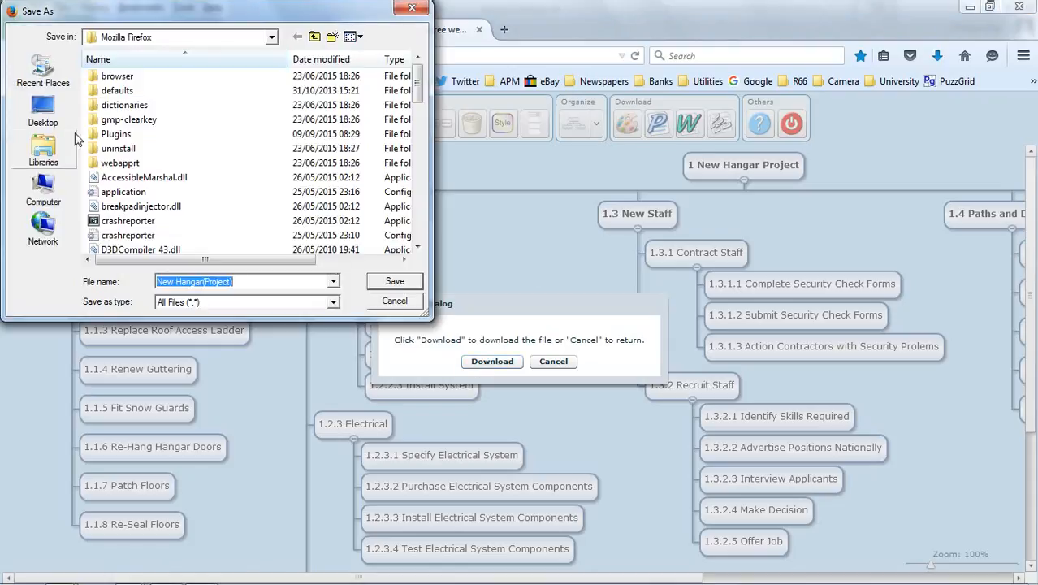
{"action": "left_click", "coordinate": [42, 110]}
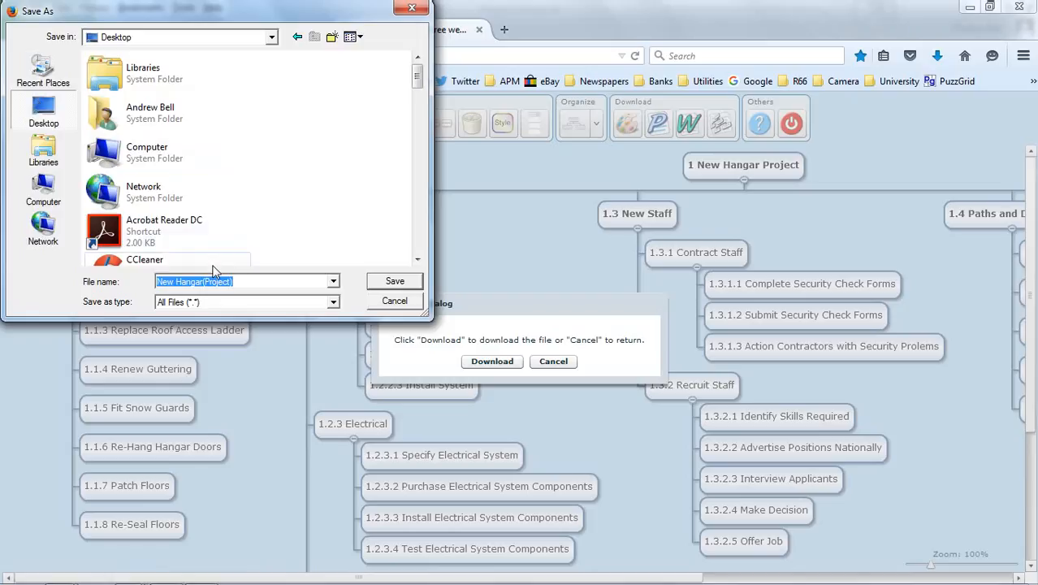
{"action": "left_click", "coordinate": [244, 301]}
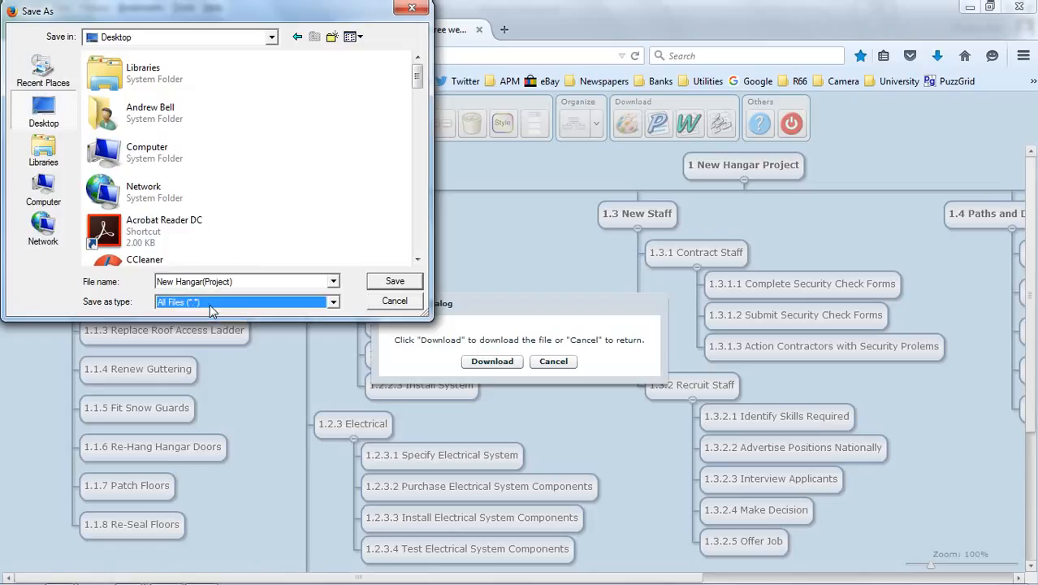
{"action": "left_click", "coordinate": [393, 301]}
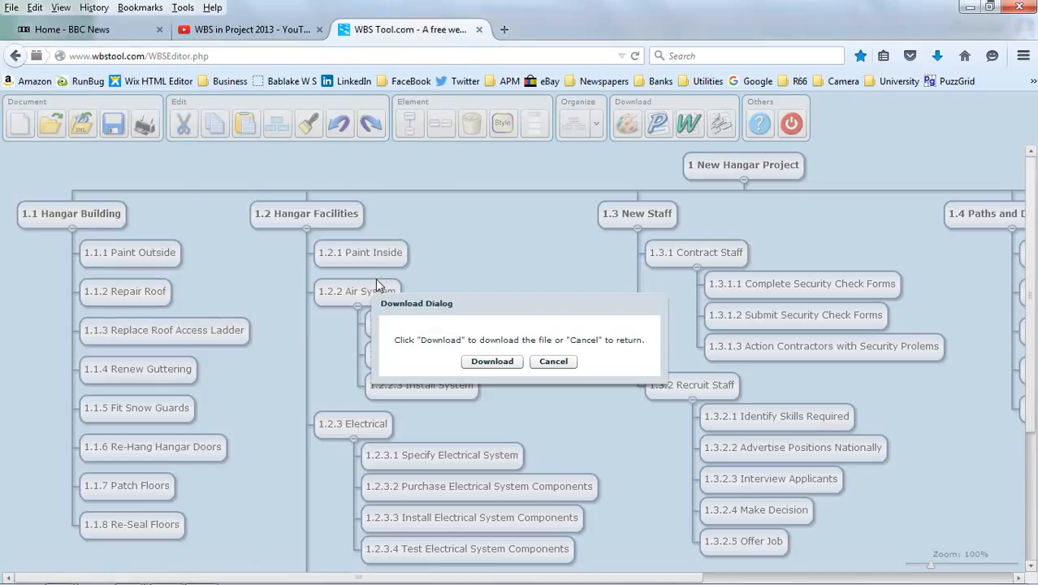
{"action": "left_click", "coordinate": [552, 360]}
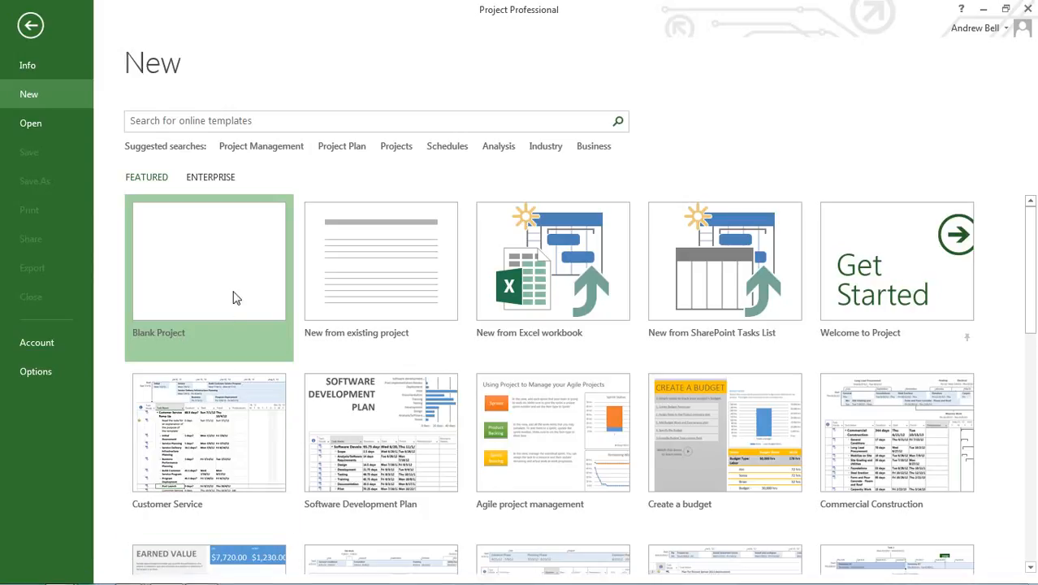
Leave the blank project's empty task table and go to the FILE backstage Open page
{"action": "left_click", "coordinate": [208, 260]}
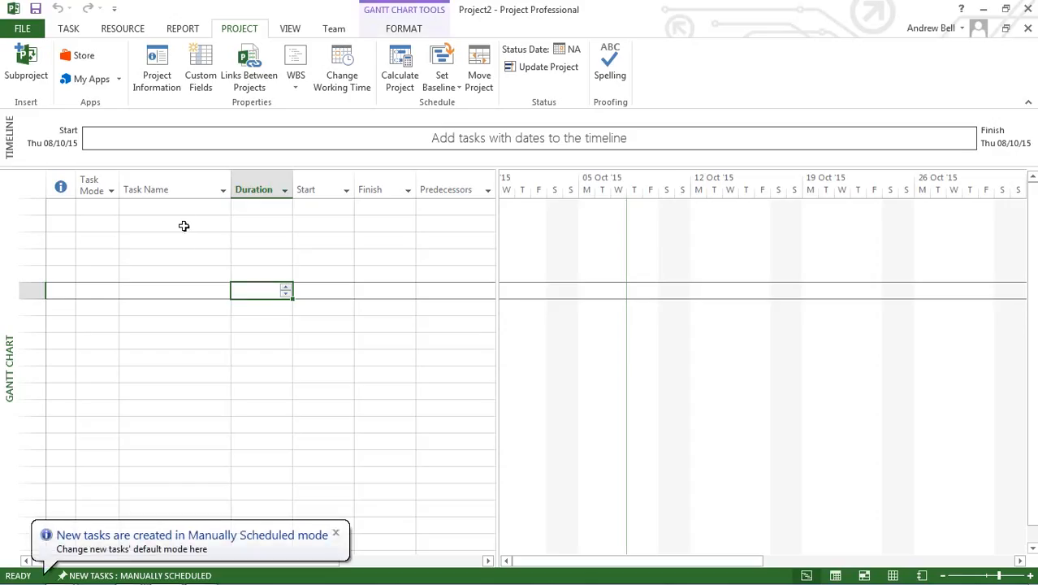
{"action": "left_click", "coordinate": [175, 206]}
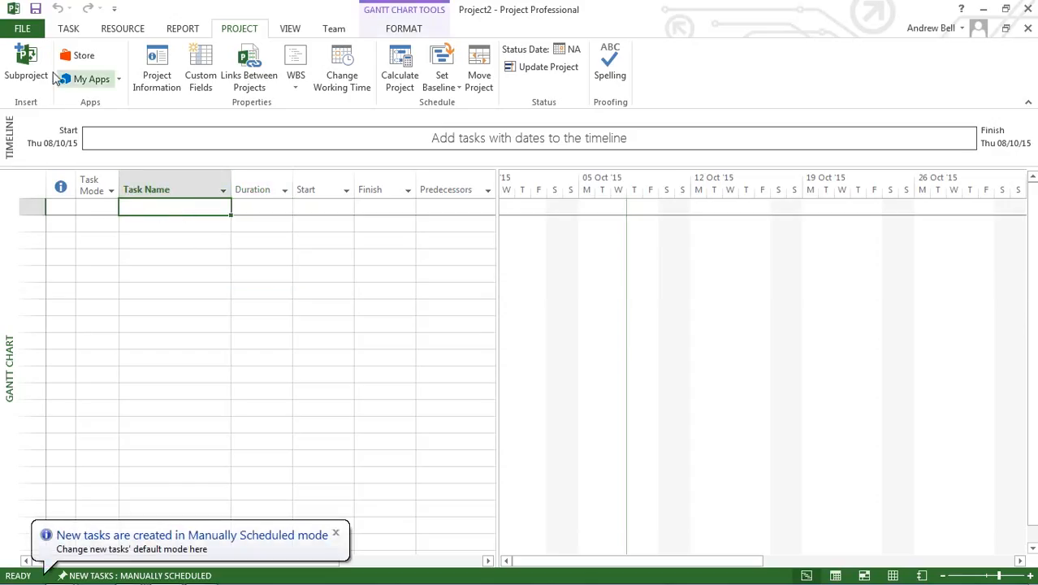
{"action": "left_click", "coordinate": [22, 29]}
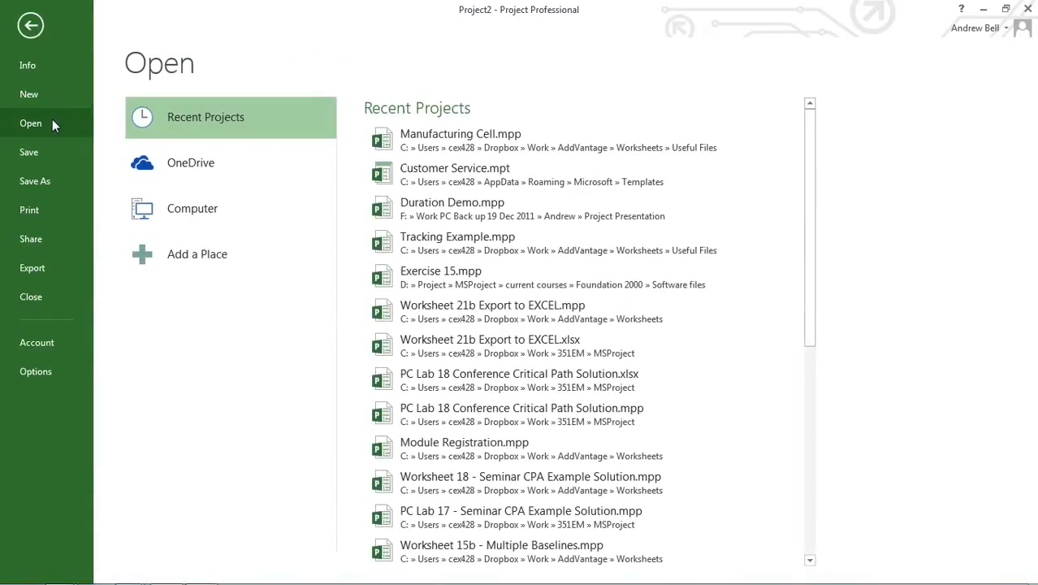
Browse to Desktop, filter to XML Format, and import New Hangar(Project) as a new project
{"action": "left_click", "coordinate": [191, 208]}
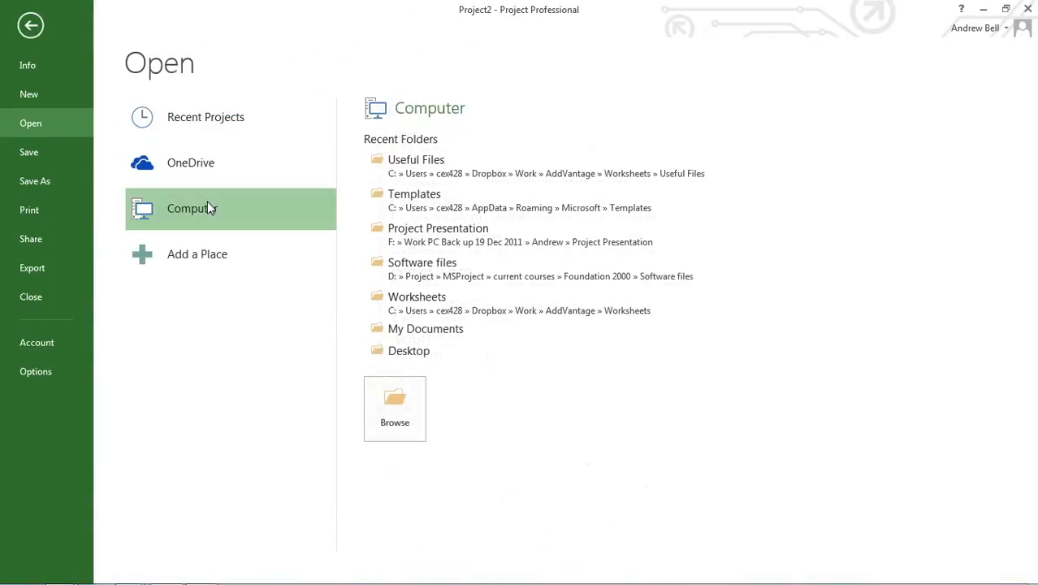
{"action": "mouse_move", "coordinate": [410, 351]}
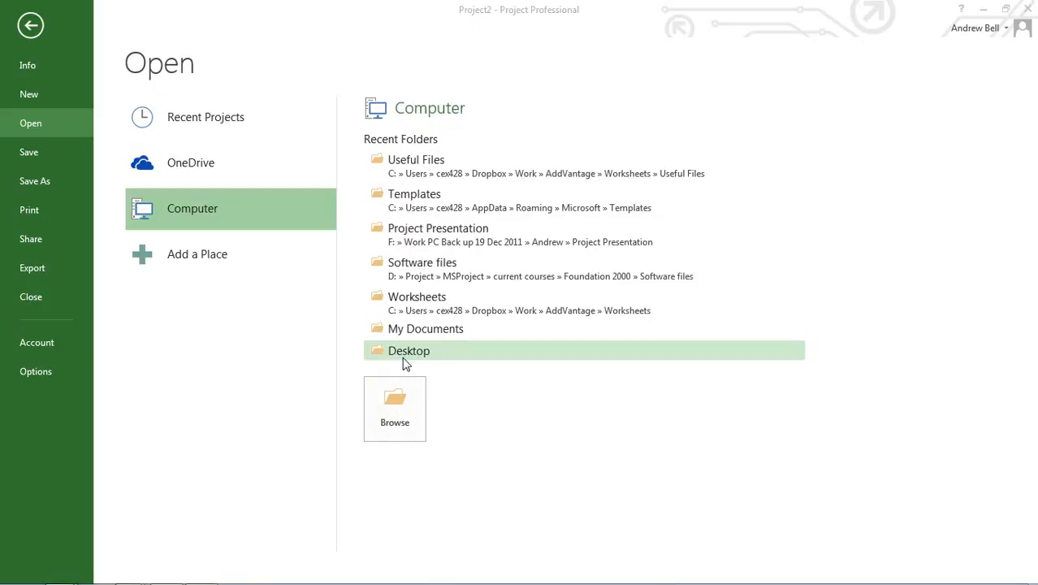
{"action": "double_click", "coordinate": [409, 351]}
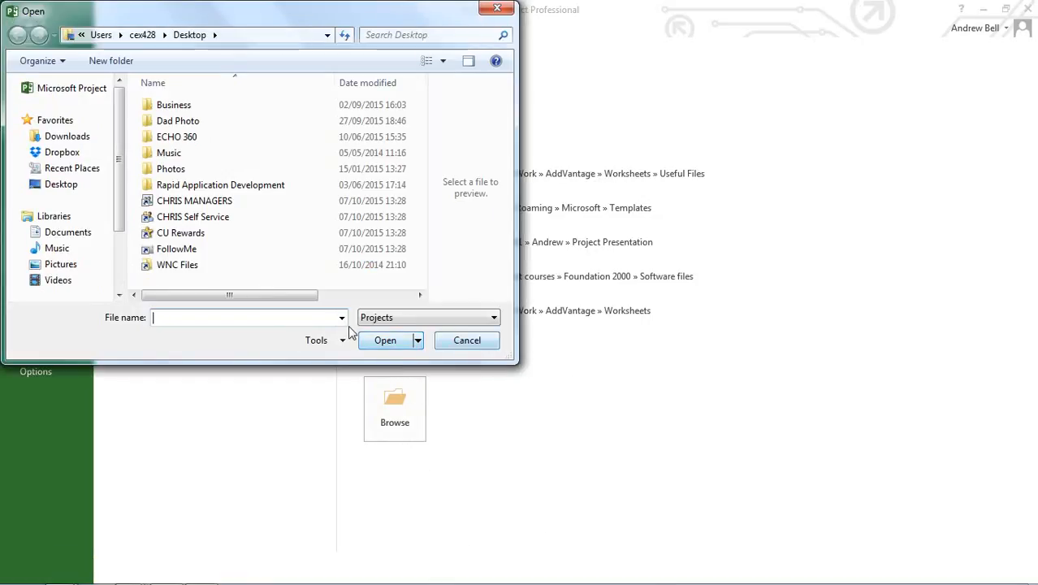
{"action": "left_click", "coordinate": [341, 316]}
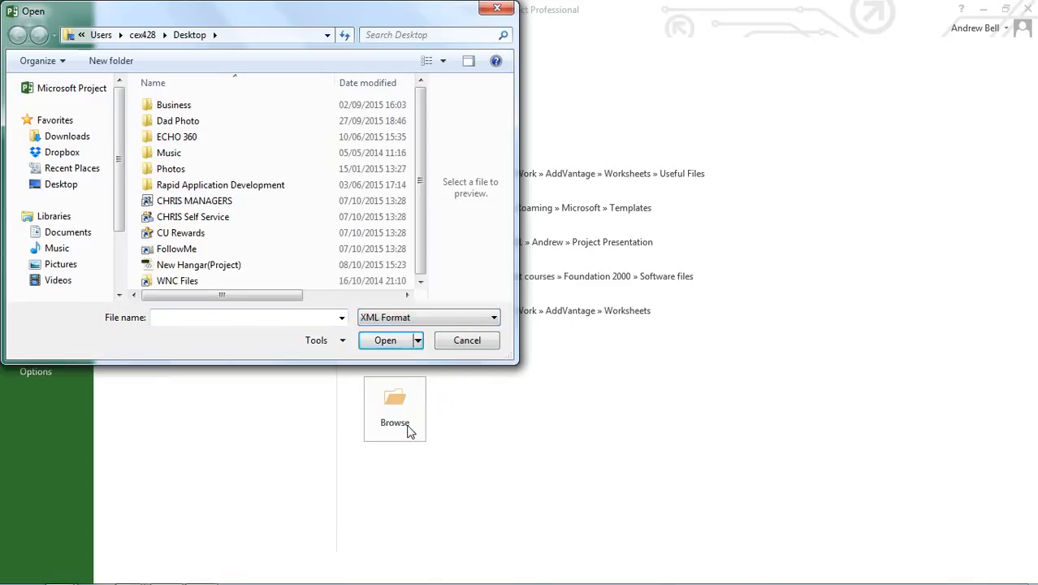
{"action": "left_click", "coordinate": [198, 265]}
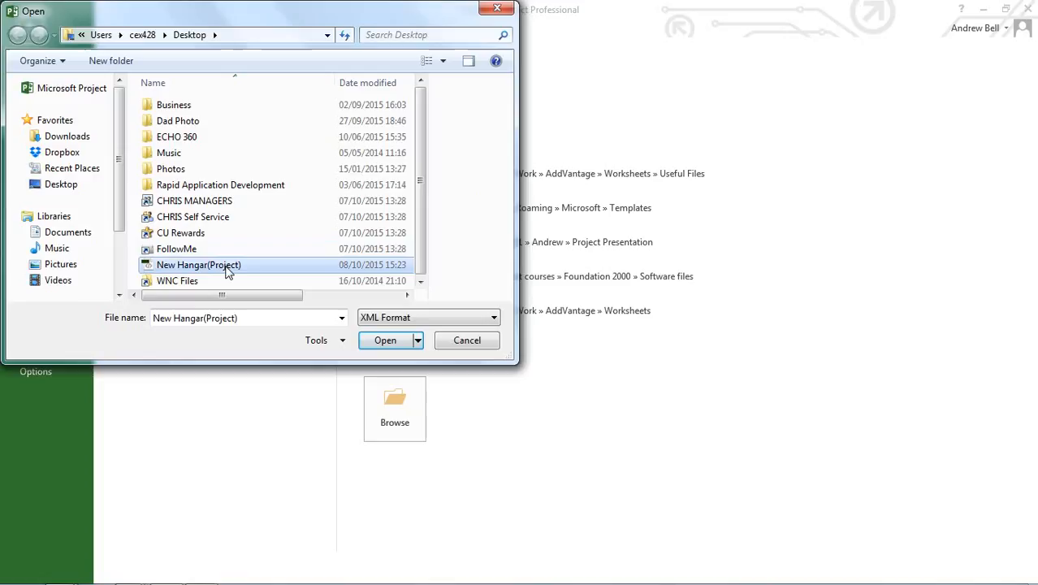
{"action": "left_click", "coordinate": [198, 264]}
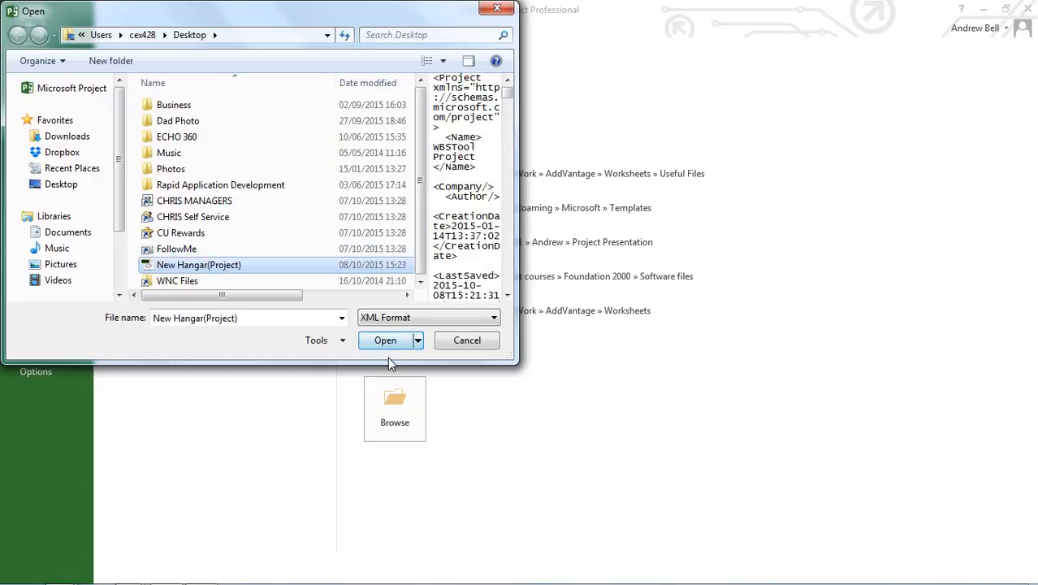
{"action": "left_click", "coordinate": [385, 339]}
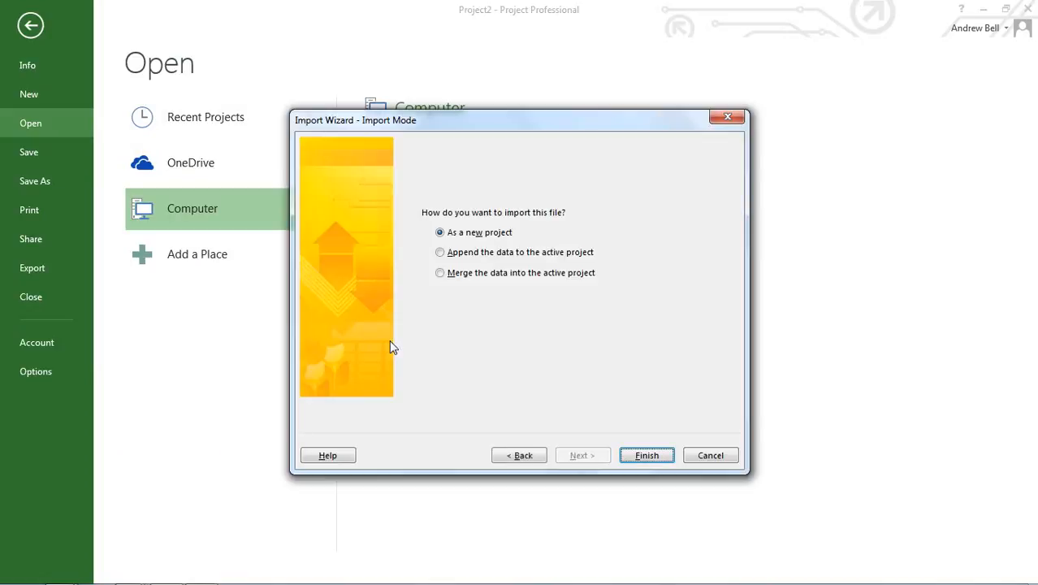
{"action": "mouse_move", "coordinate": [503, 250]}
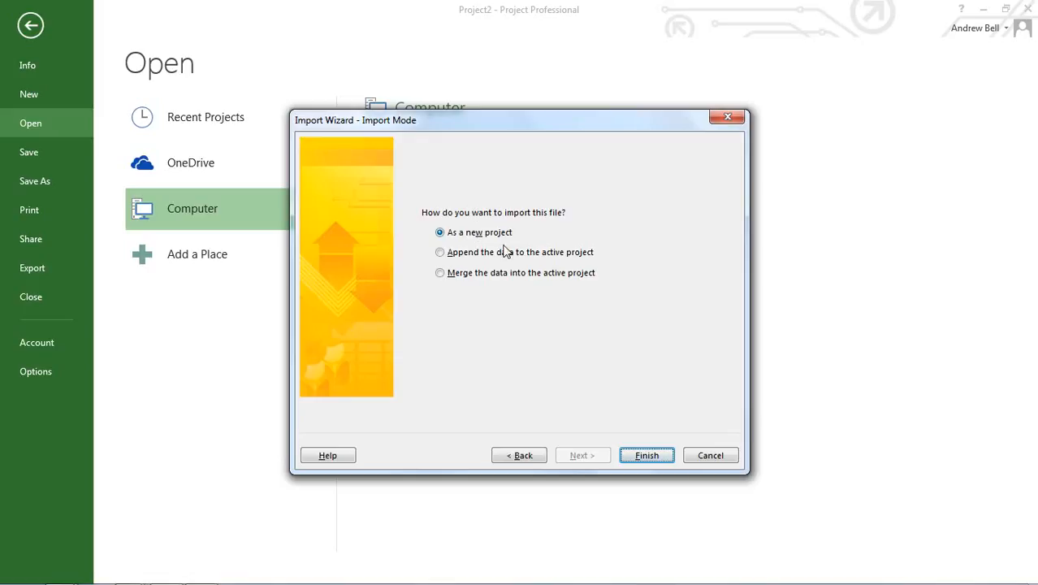
{"action": "left_click", "coordinate": [646, 455]}
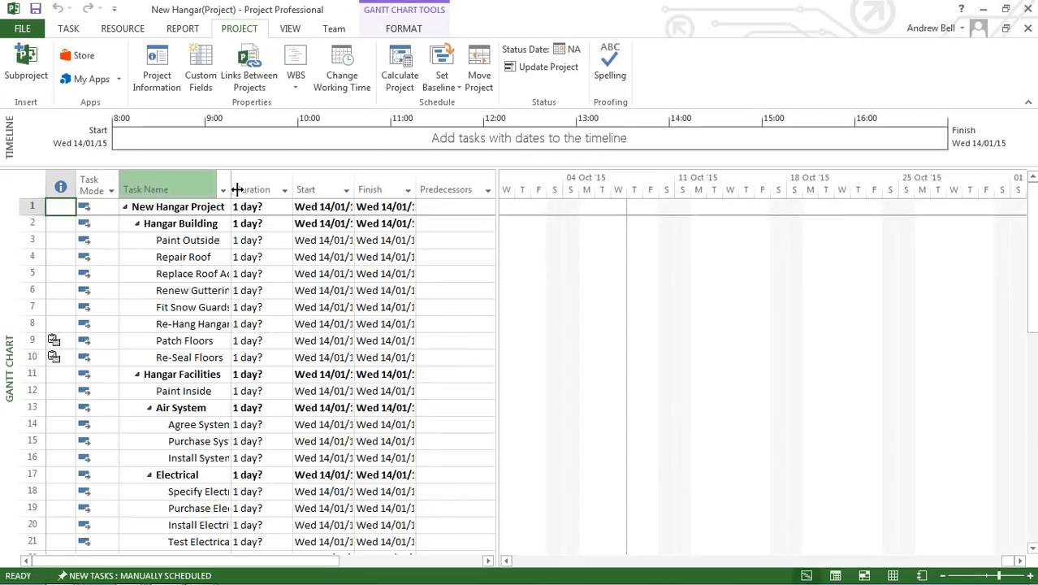
Widen the Task Name column and scroll through the imported task outline to review it
{"action": "left_click_drag", "start_coordinate": [230, 188], "coordinate": [311, 188]}
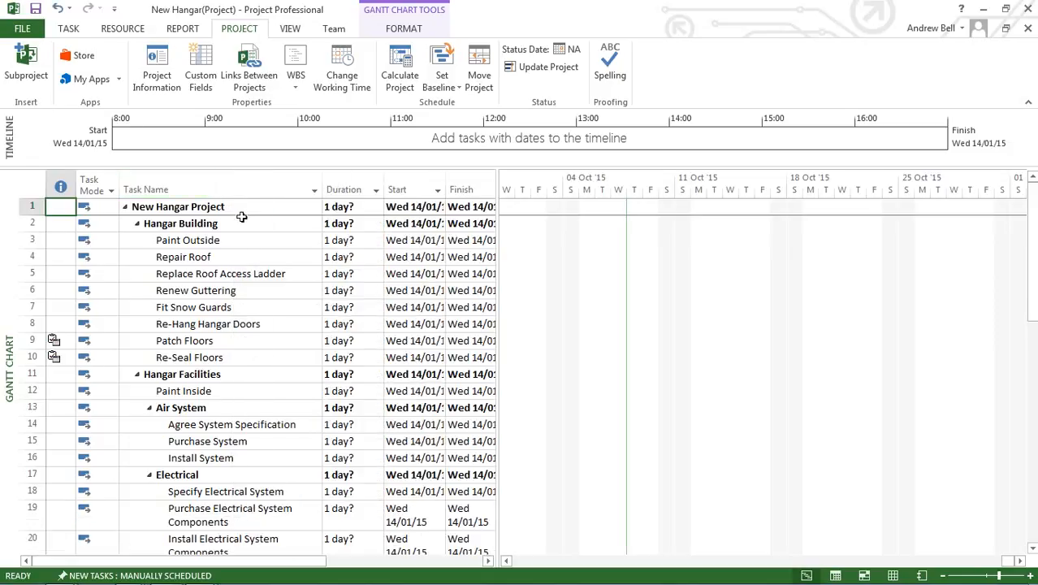
{"action": "mouse_move", "coordinate": [254, 352]}
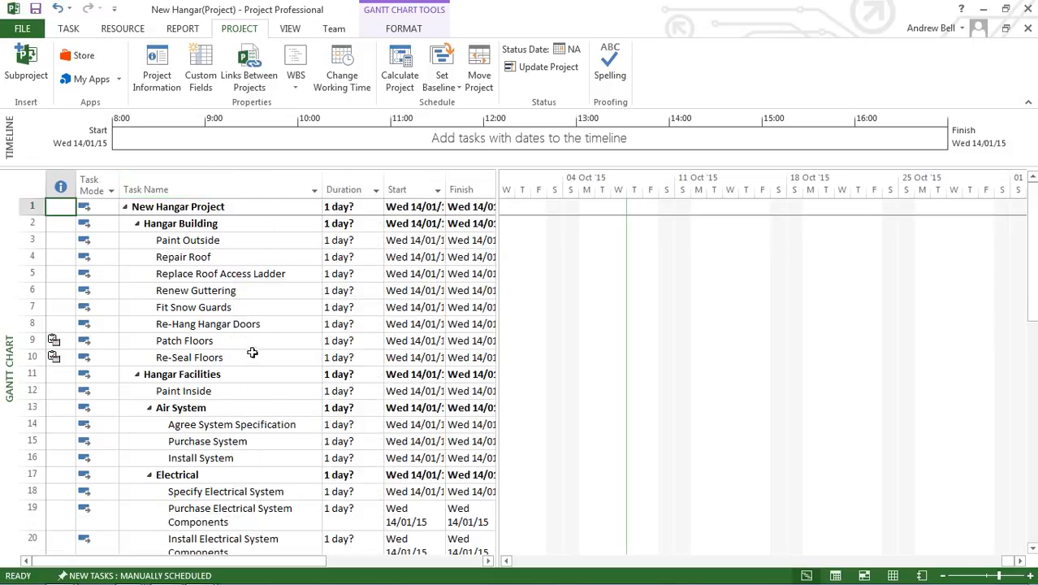
{"action": "mouse_move", "coordinate": [503, 386]}
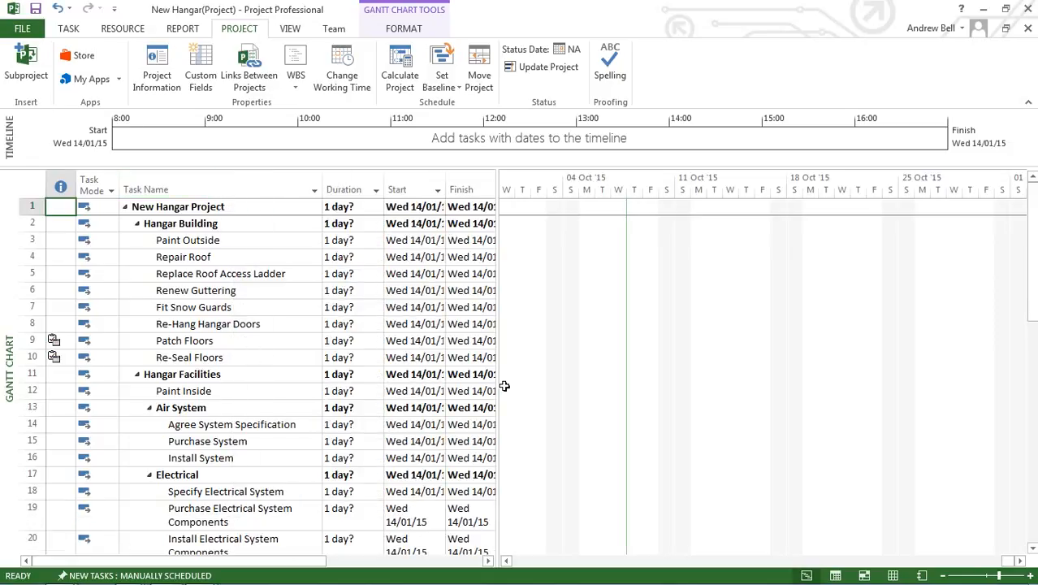
{"action": "scroll", "scroll_direction": "down", "scroll_amount": 3}
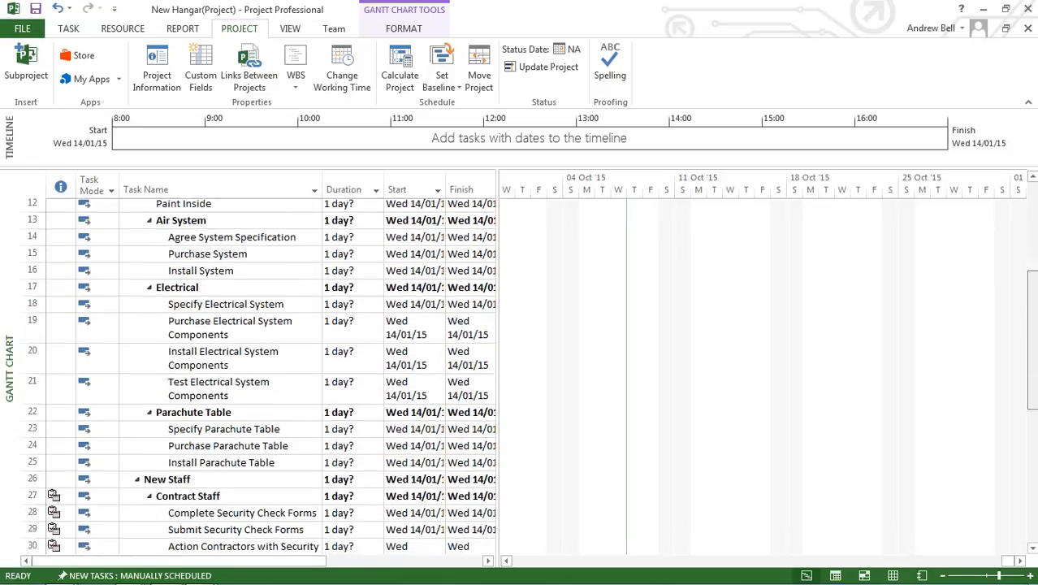
{"action": "scroll", "scroll_direction": "down", "scroll_amount": 3}
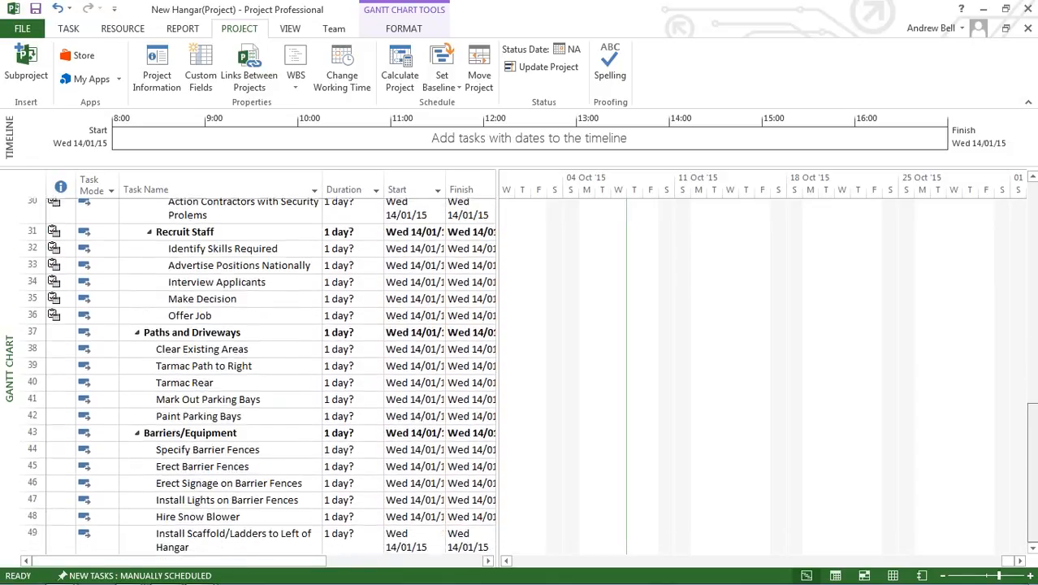
{"action": "scroll", "scroll_direction": "up", "scroll_amount": 3}
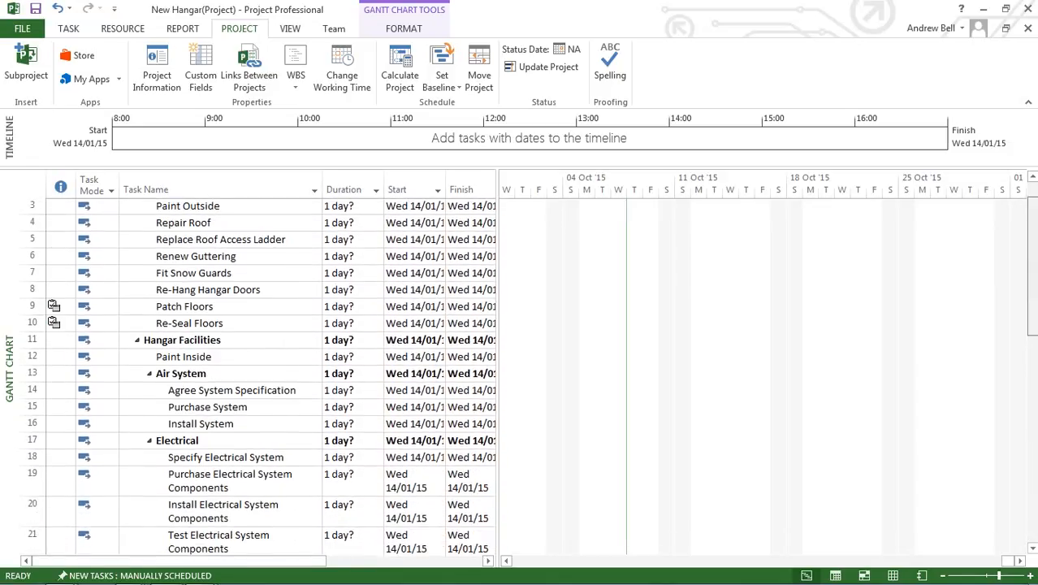
{"action": "scroll", "scroll_direction": "down", "scroll_amount": 3}
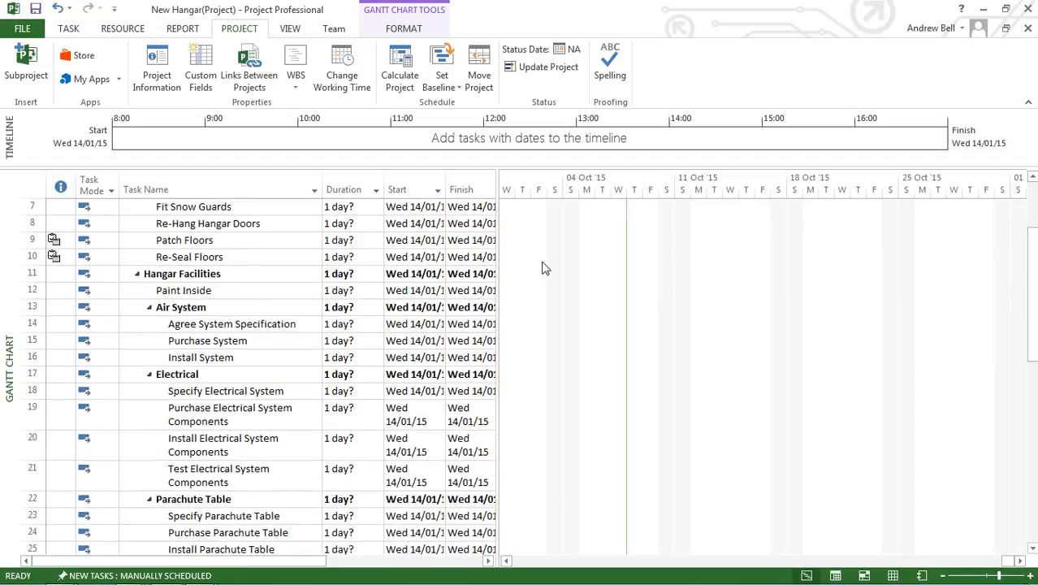
{"action": "mouse_move", "coordinate": [273, 482]}
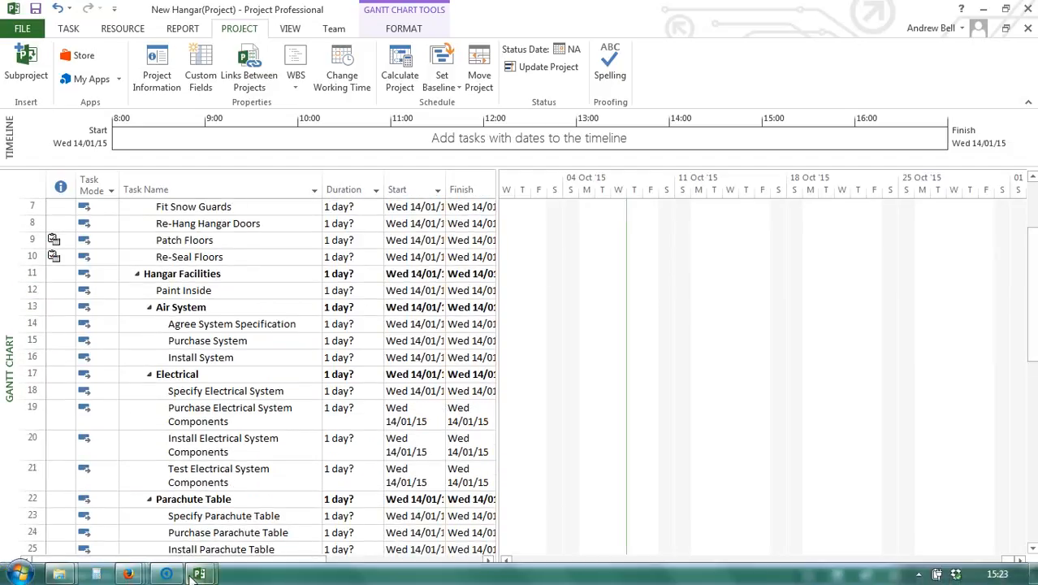
{"action": "mouse_move", "coordinate": [127, 573]}
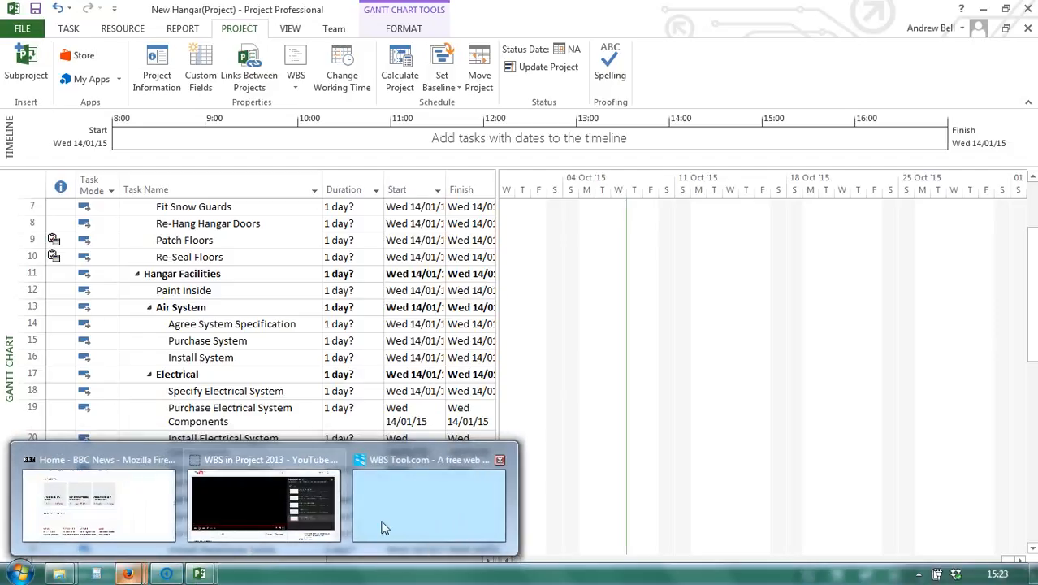
Switch back to the WBS Tool browser window showing the New Hangar chart
{"action": "left_click", "coordinate": [429, 503]}
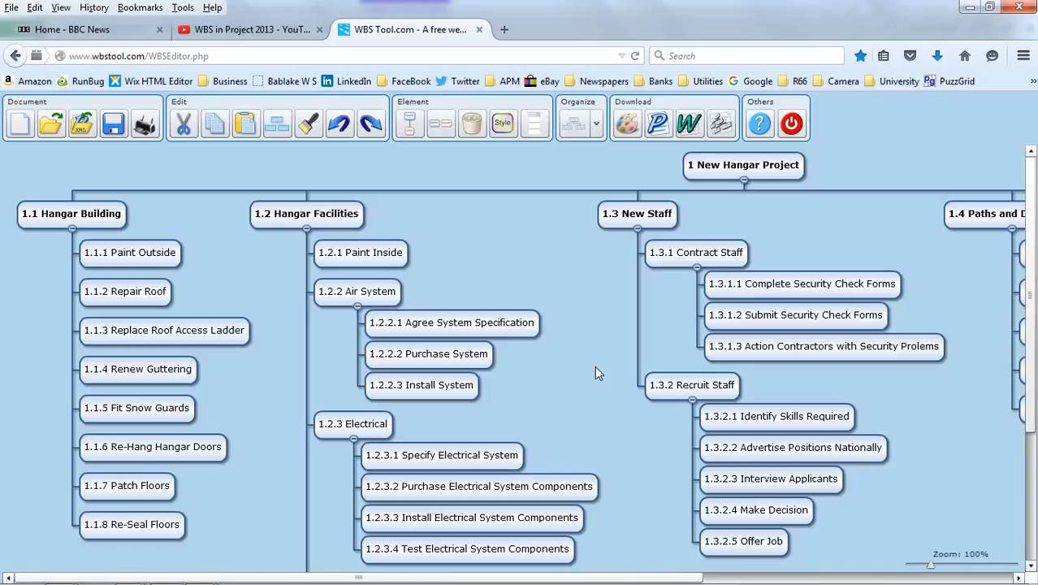
{"action": "mouse_move", "coordinate": [582, 298]}
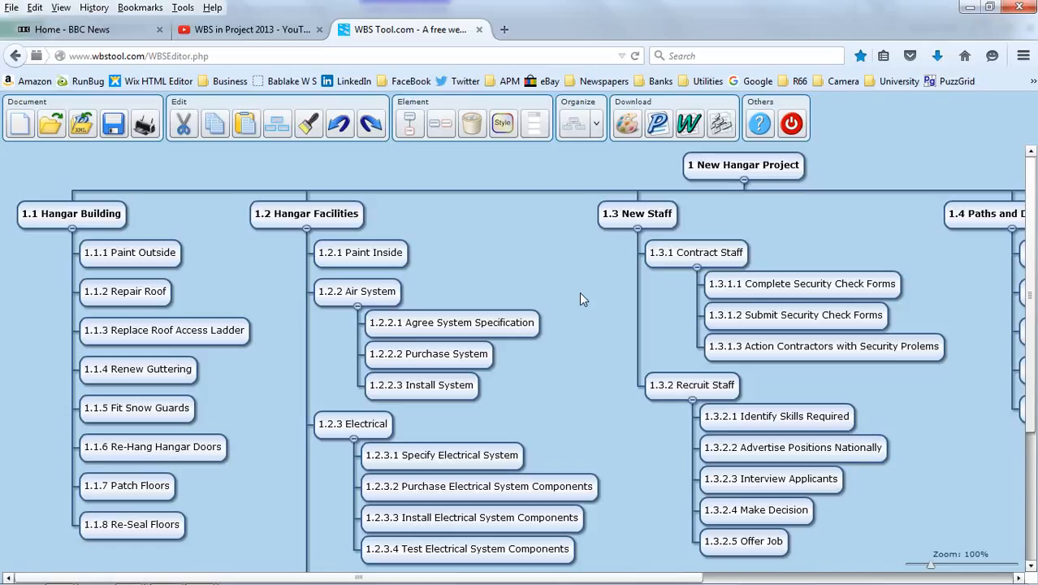
{"action": "mouse_move", "coordinate": [258, 516]}
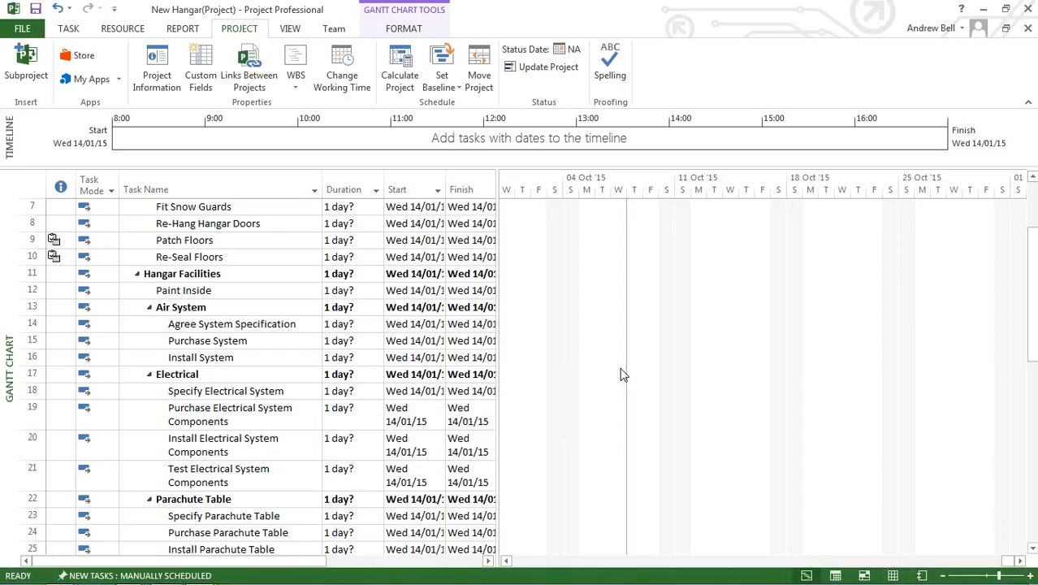
{"action": "mouse_move", "coordinate": [531, 367]}
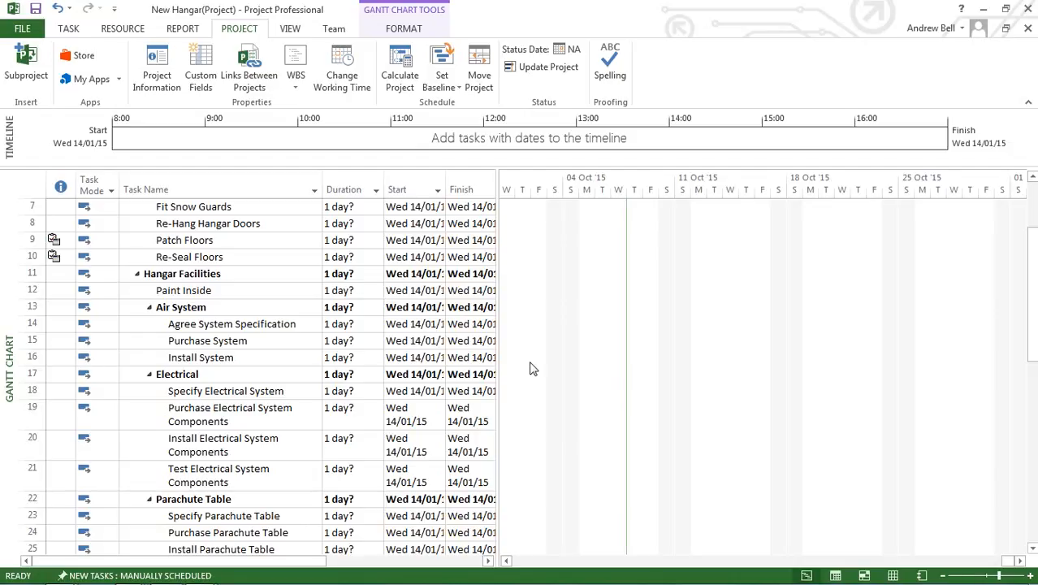